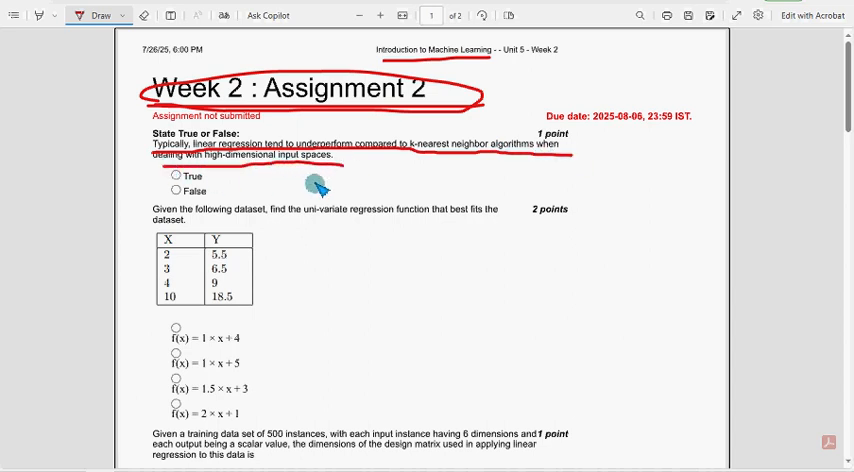
pyautogui.moveTo(315, 188)
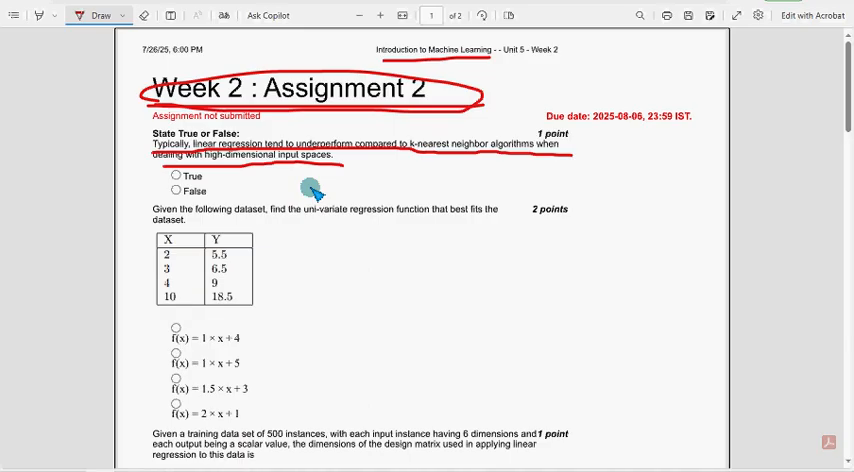
pyautogui.moveTo(250, 165)
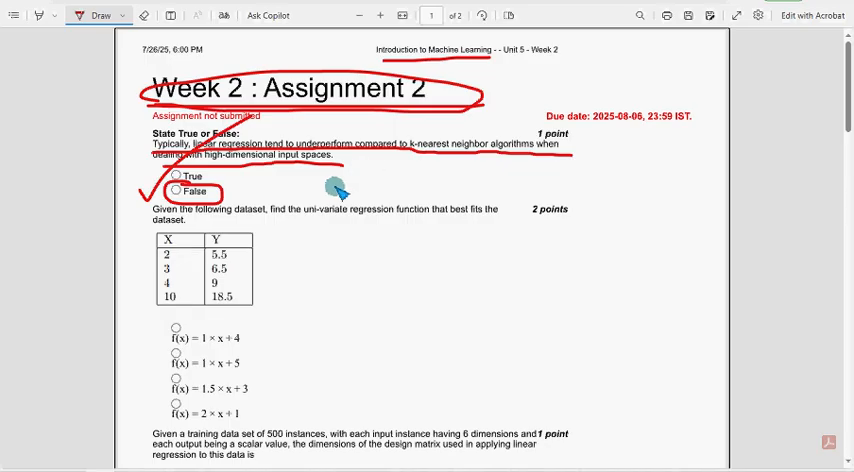
pyautogui.moveTo(445, 210)
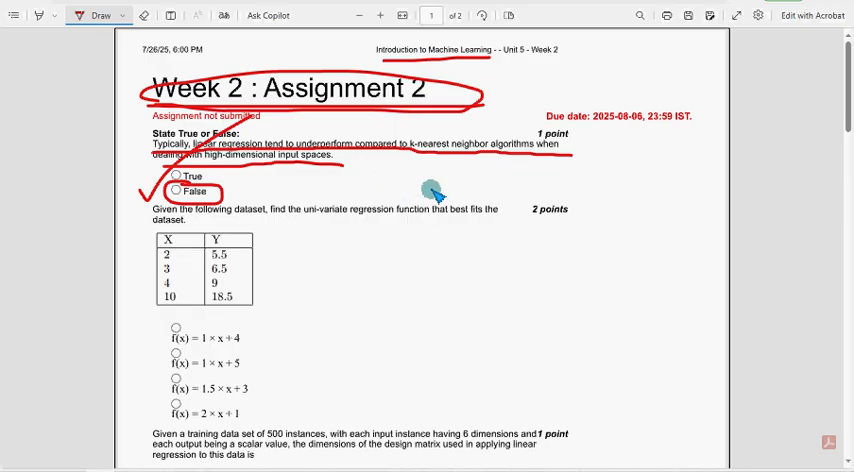
pyautogui.moveTo(365, 210)
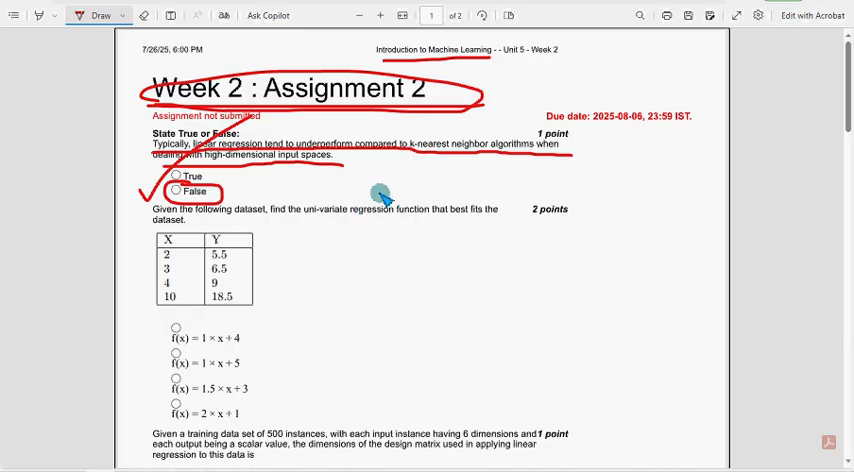
pyautogui.moveTo(190, 235)
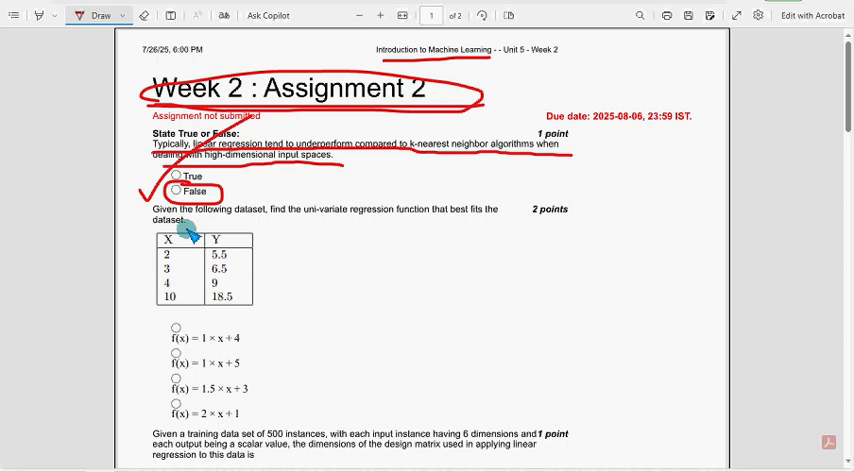
pyautogui.moveTo(400, 175)
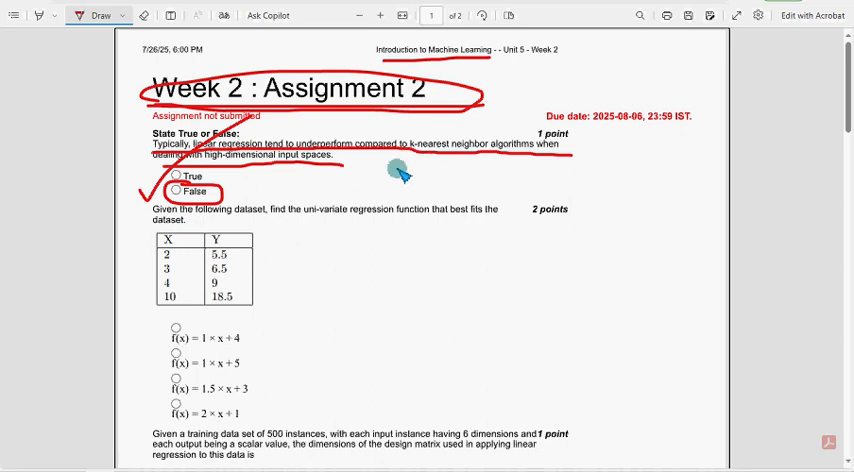
# Scroll down to the dataset regression question with its data table
pyautogui.scroll(-3)
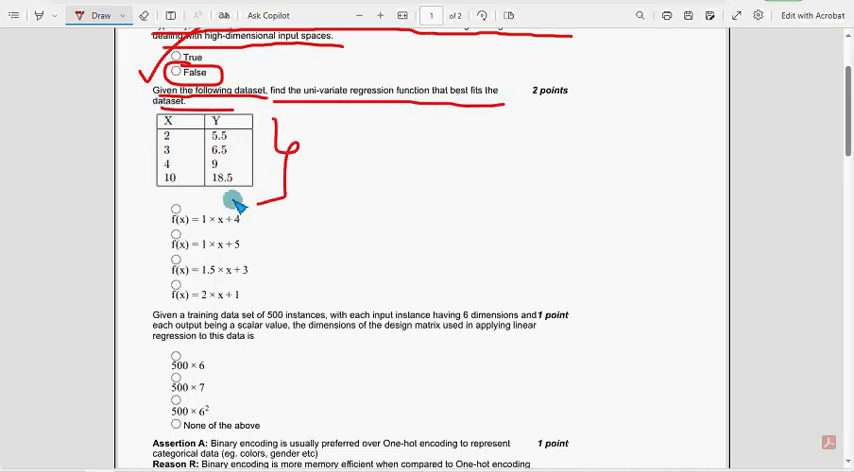
pyautogui.moveTo(233, 187)
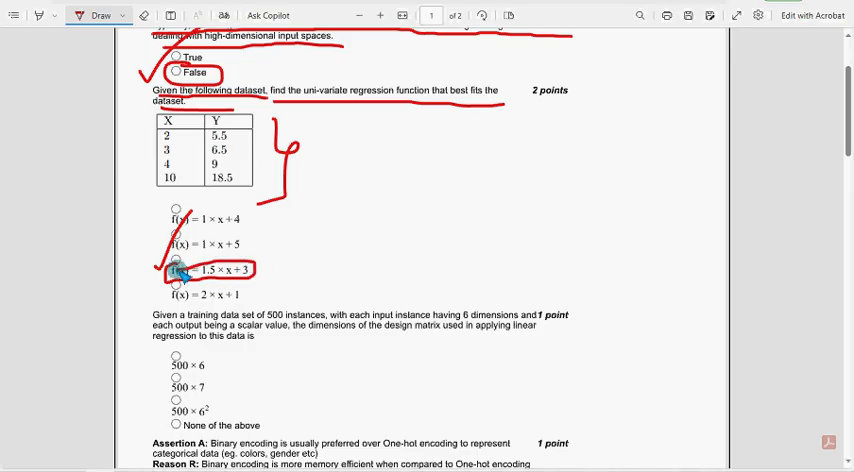
pyautogui.moveTo(297, 263)
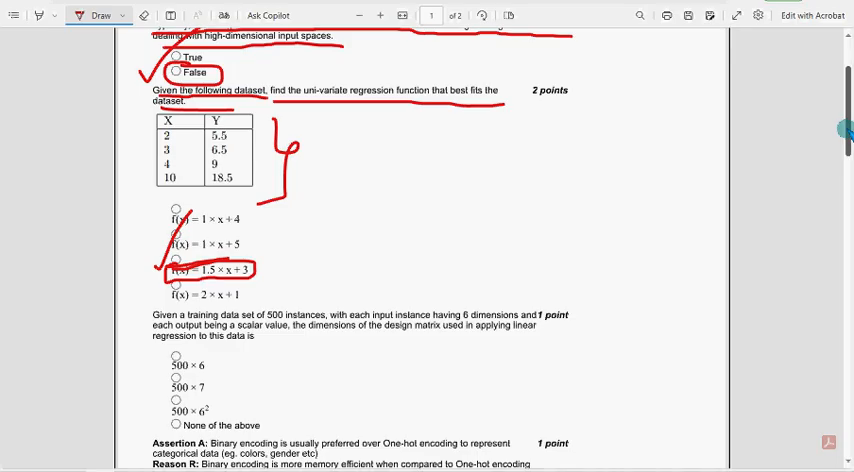
pyautogui.moveTo(572, 193)
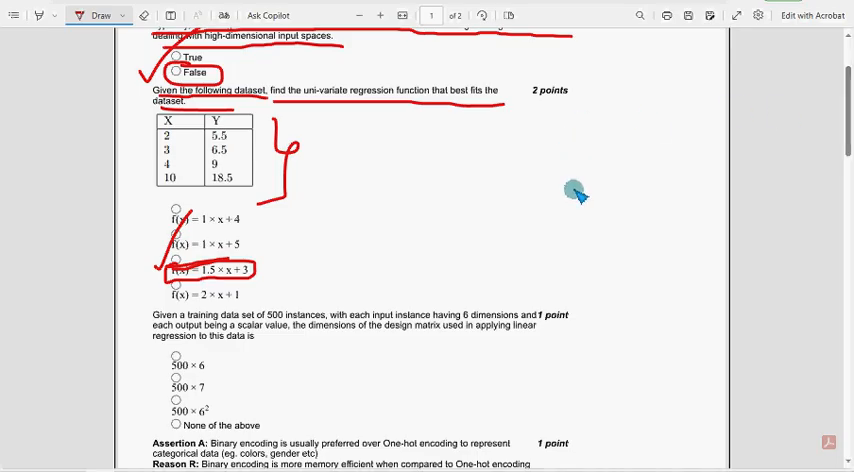
pyautogui.moveTo(582, 220)
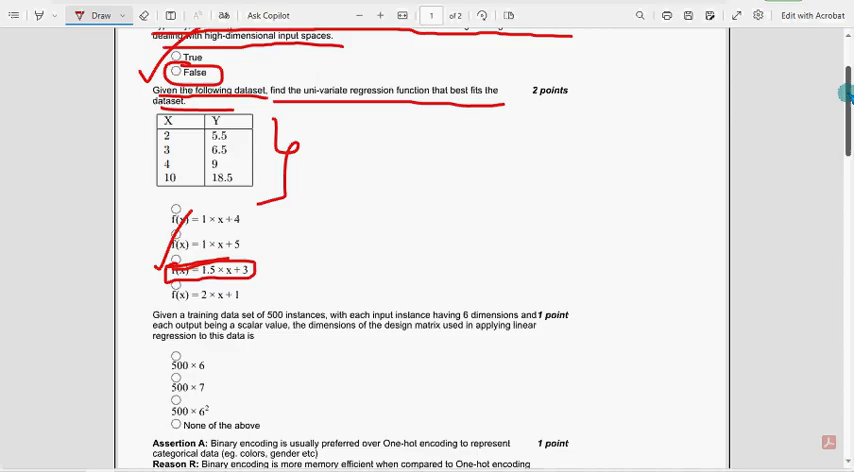
# Scroll down to the 500-instance design matrix question
pyautogui.scroll(-3)
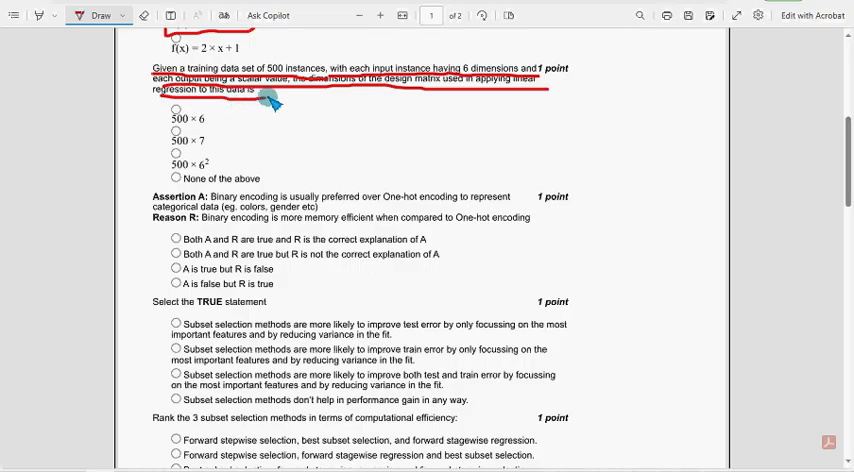
pyautogui.moveTo(373, 140)
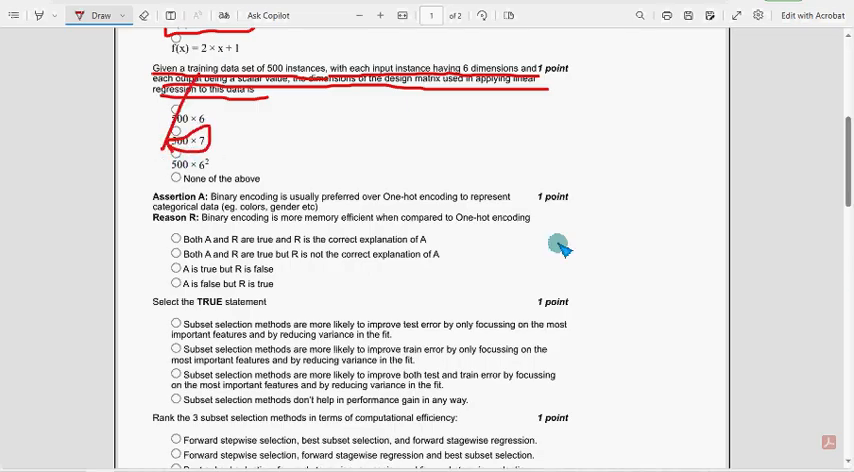
pyautogui.scroll(-3)
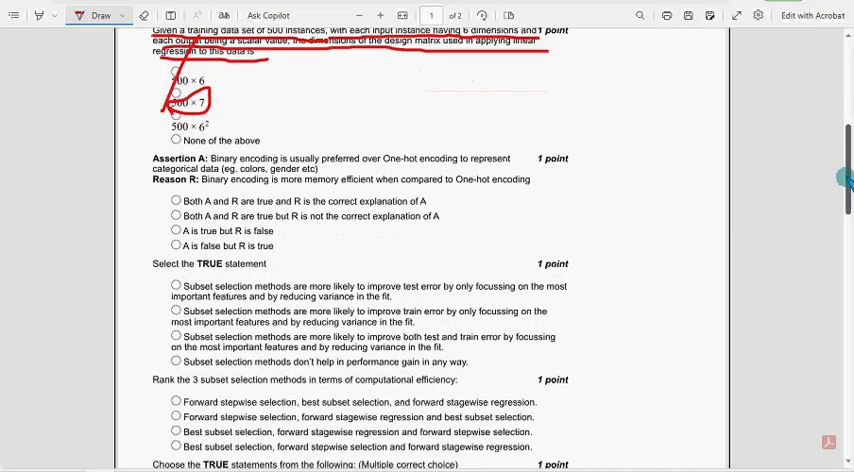
# Scroll down to the binary versus one-hot encoding assertion–reason question
pyautogui.scroll(-3)
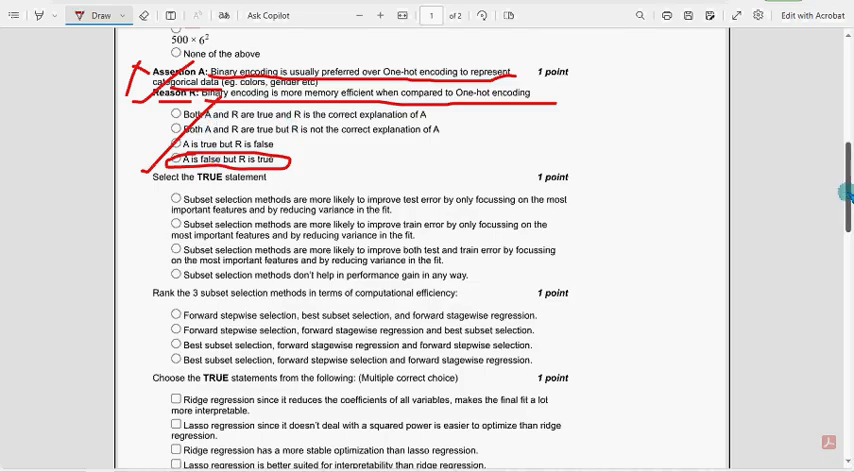
pyautogui.scroll(-3)
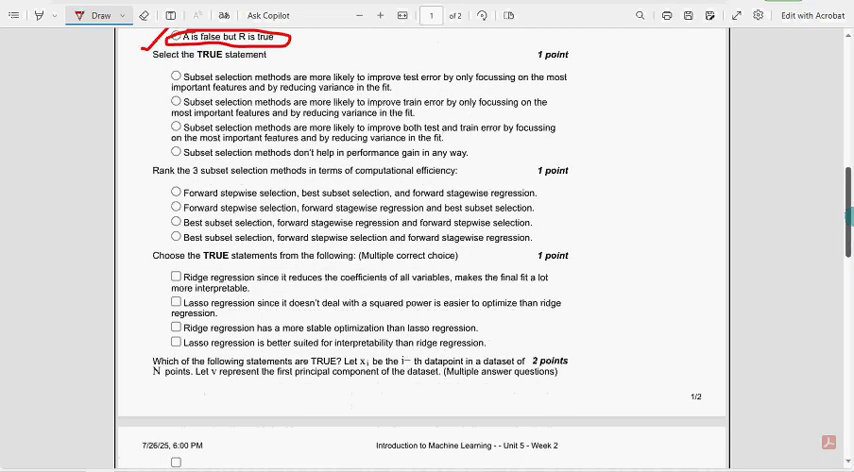
# Scroll past the subset-selection TRUE-statement question toward the ranking question
pyautogui.scroll(-3)
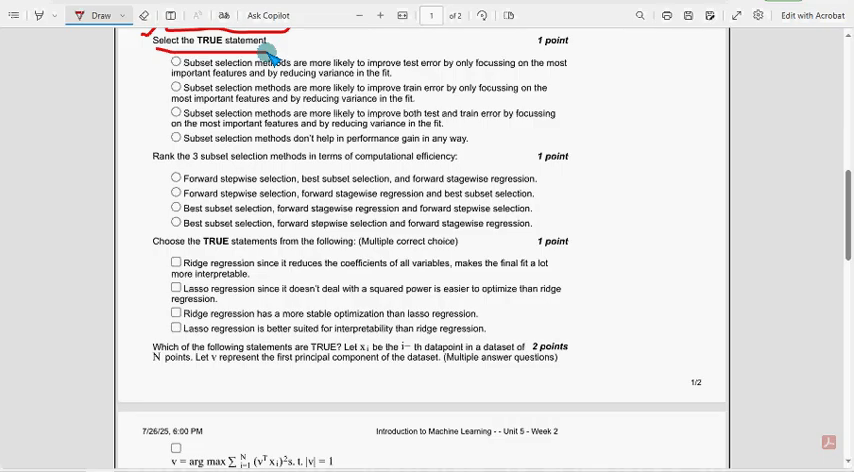
pyautogui.moveTo(275, 92)
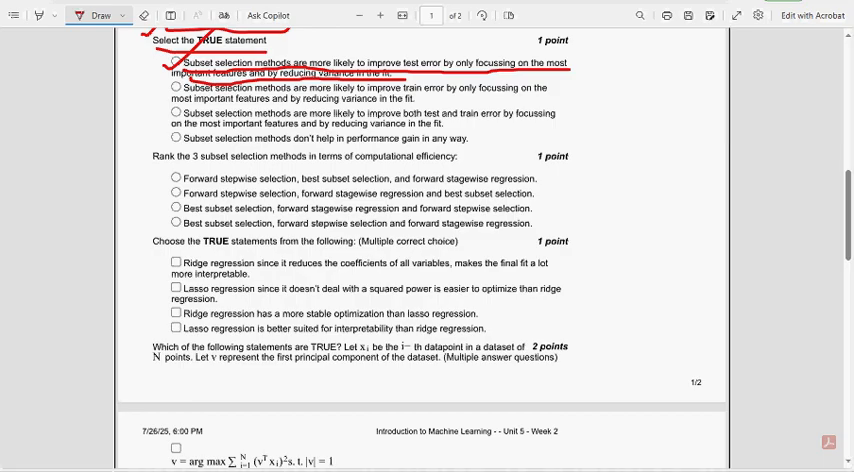
pyautogui.moveTo(271, 95)
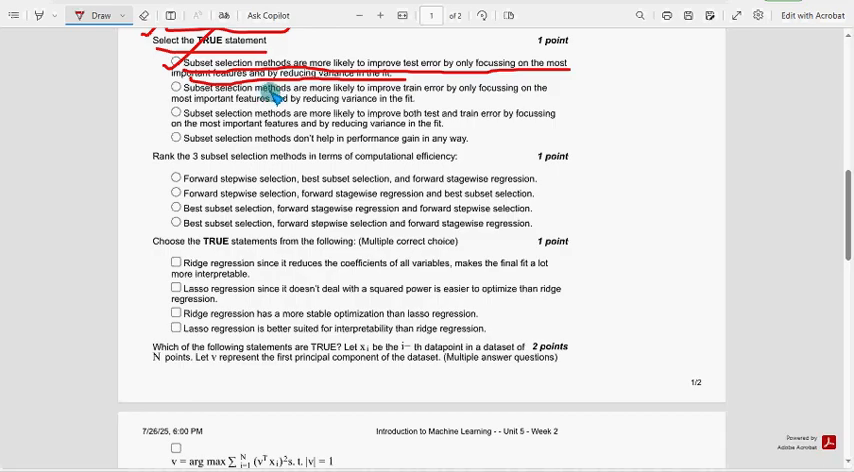
pyautogui.scroll(-3)
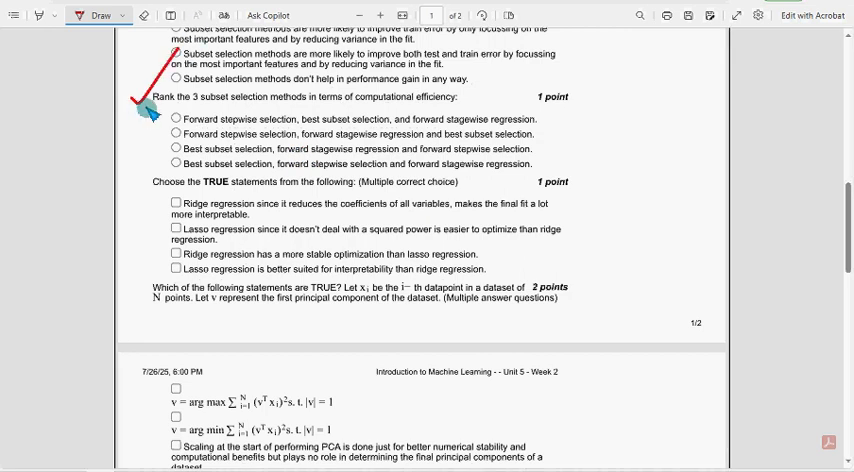
pyautogui.moveTo(345, 385)
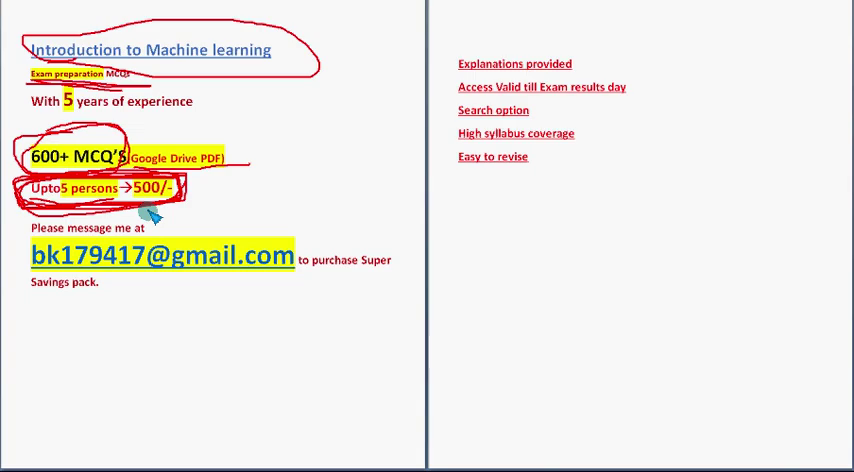
pyautogui.moveTo(470, 160)
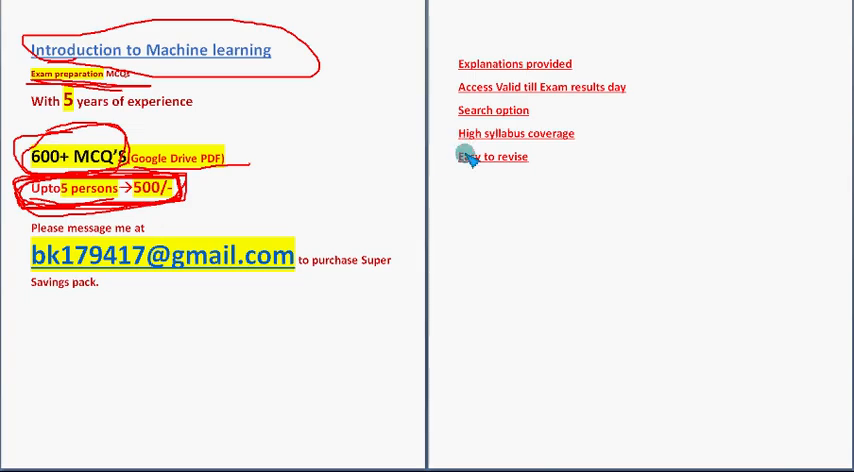
pyautogui.moveTo(15, 268)
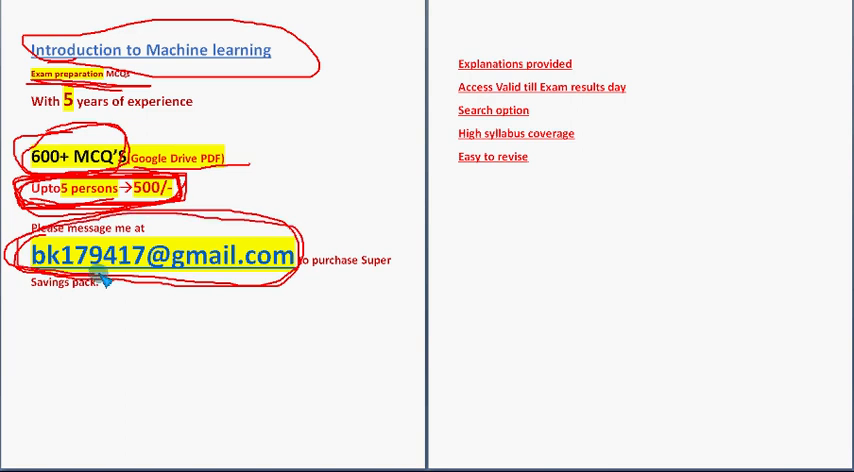
pyautogui.moveTo(120, 219)
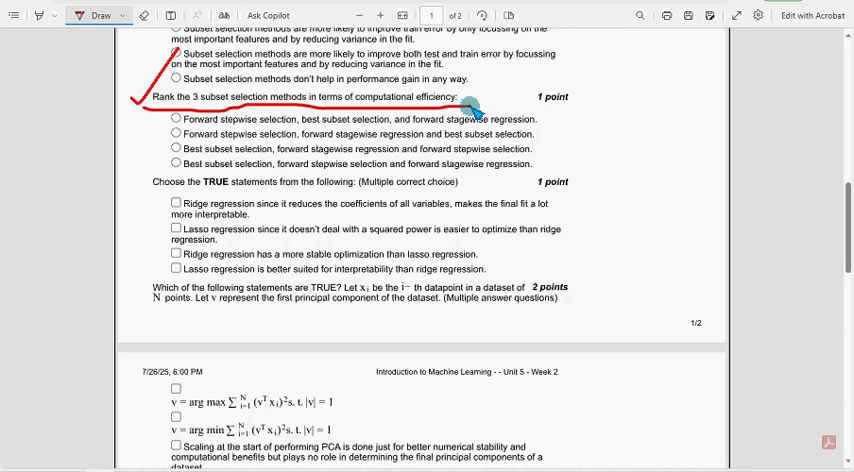
pyautogui.moveTo(340, 140)
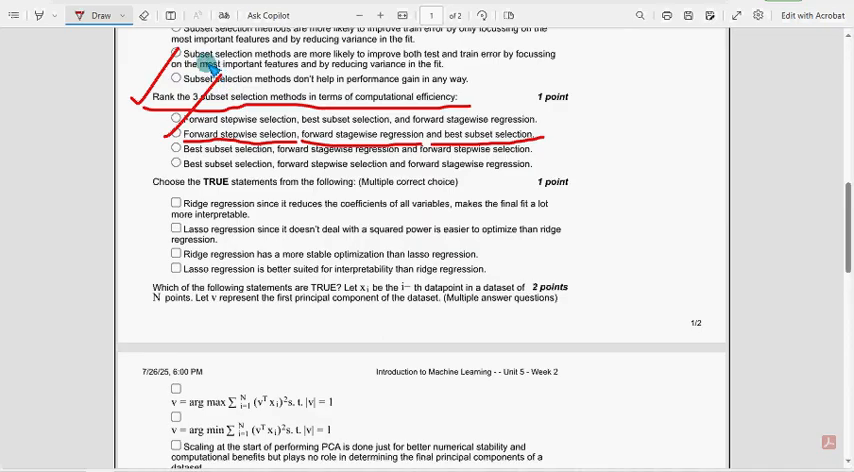
# Scroll down to the ridge-versus-lasso question below the ranking question
pyautogui.scroll(-3)
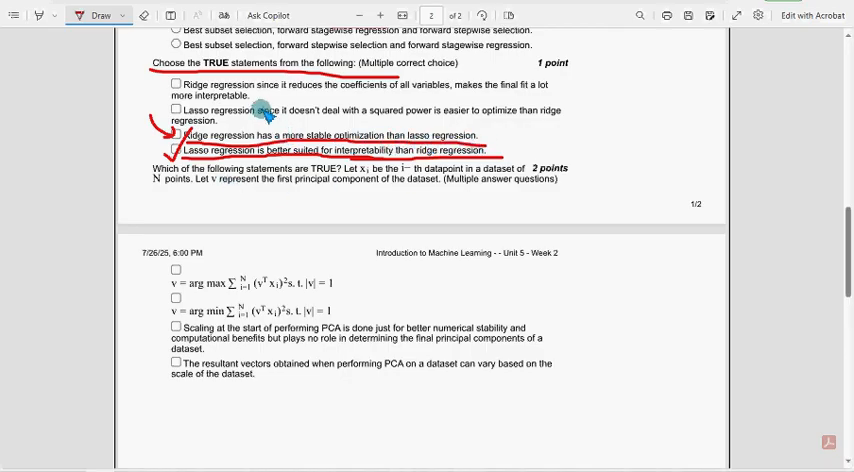
# Scroll to the principal-component question and underline its text in red
pyautogui.scroll(-3)
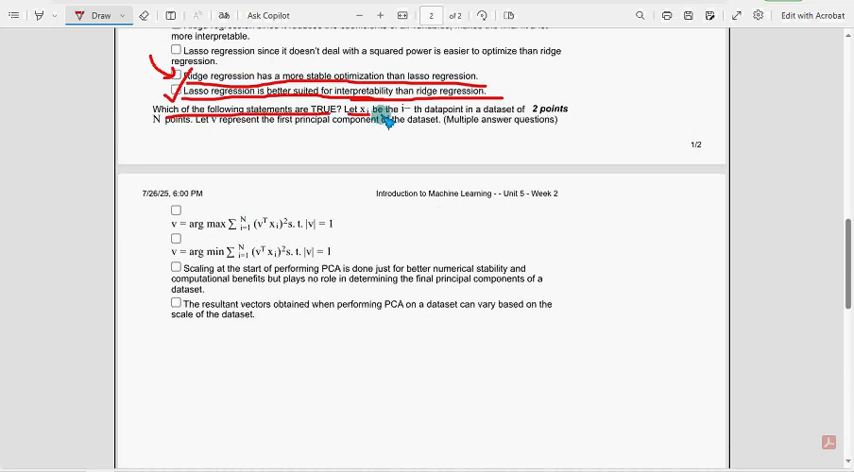
pyautogui.moveTo(455, 125)
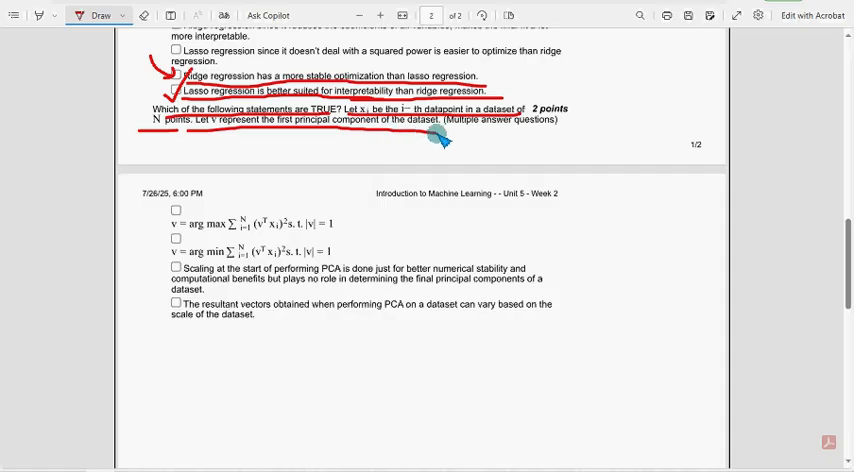
pyautogui.moveTo(270, 200)
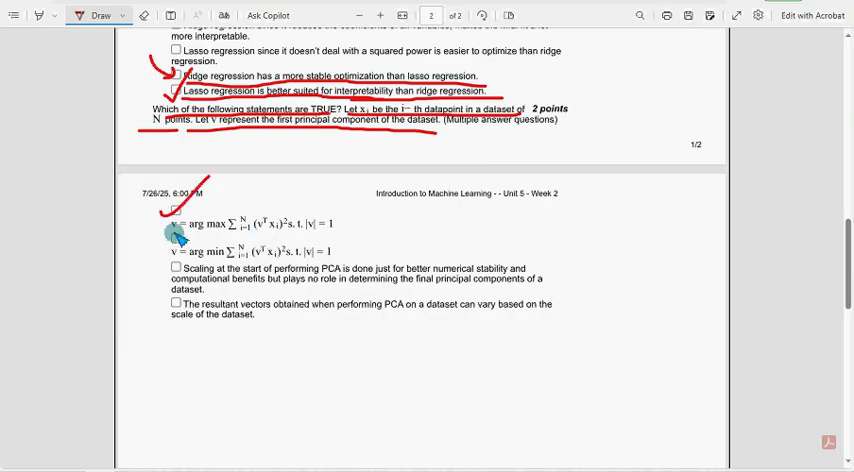
pyautogui.moveTo(175, 223); pyautogui.dragTo(345, 223)
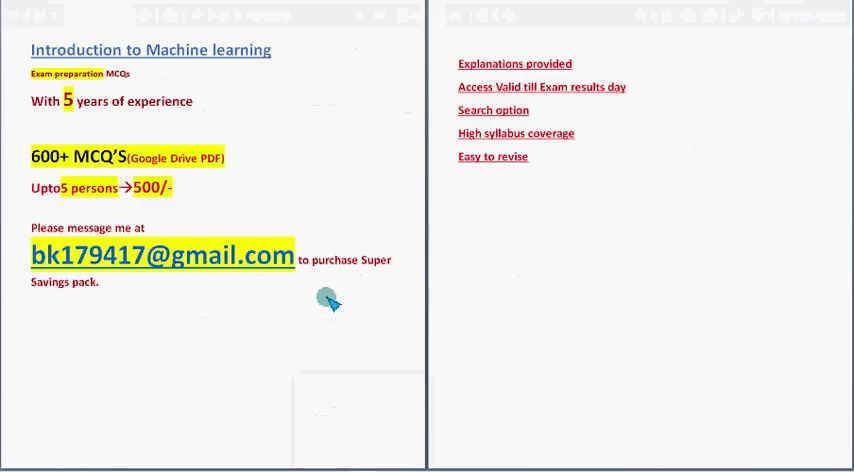
pyautogui.moveTo(390, 218)
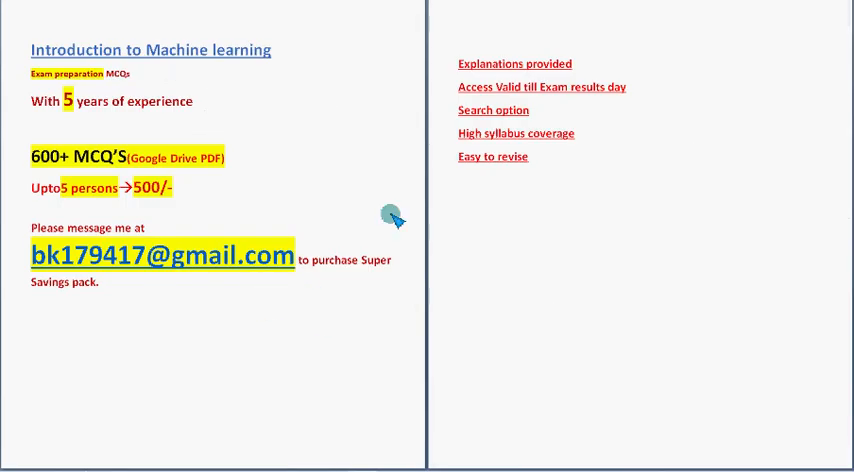
pyautogui.moveTo(446, 418)
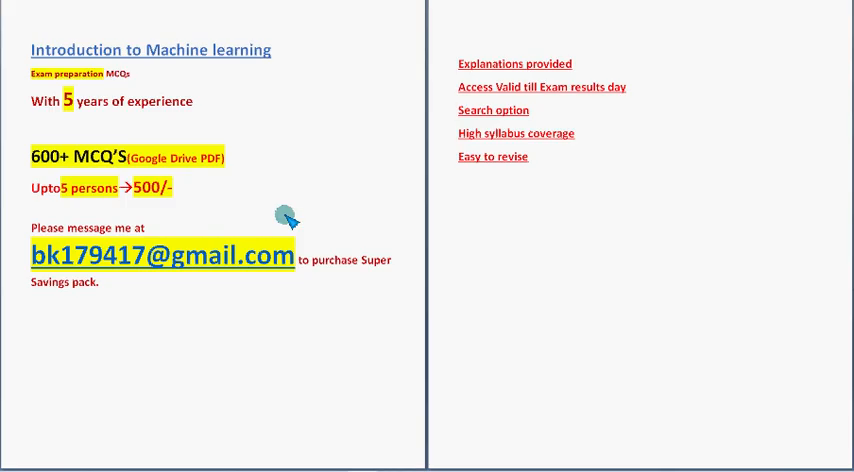
pyautogui.moveTo(730, 155)
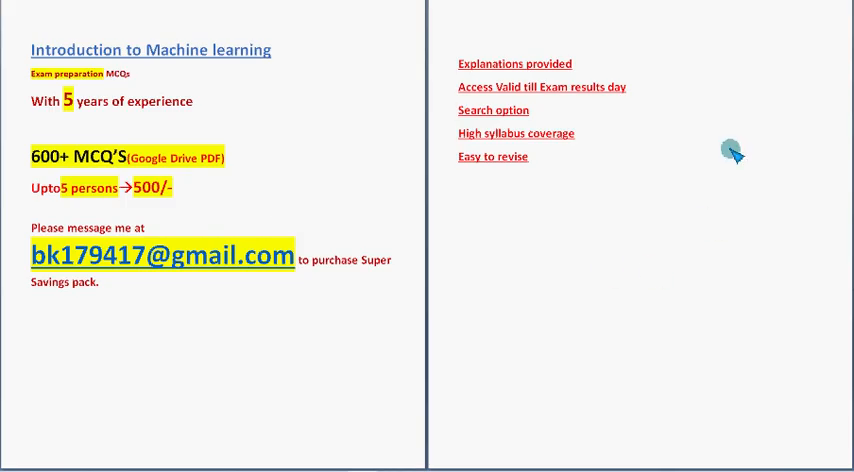
pyautogui.moveTo(750, 432)
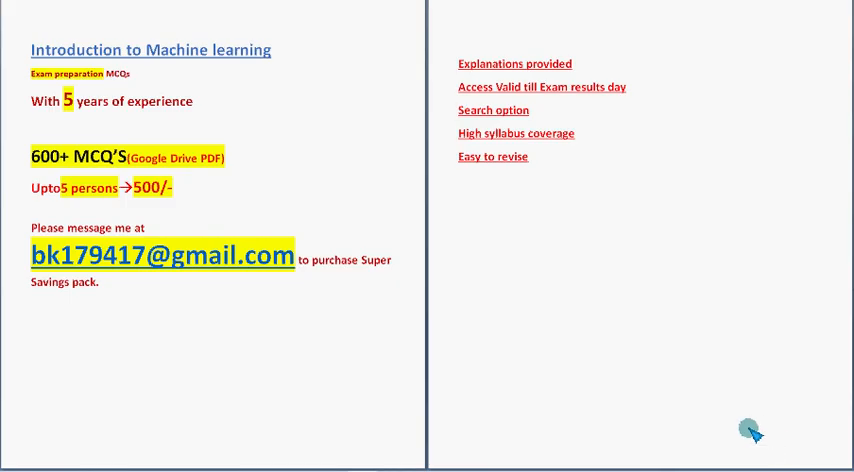
pyautogui.moveTo(196, 310)
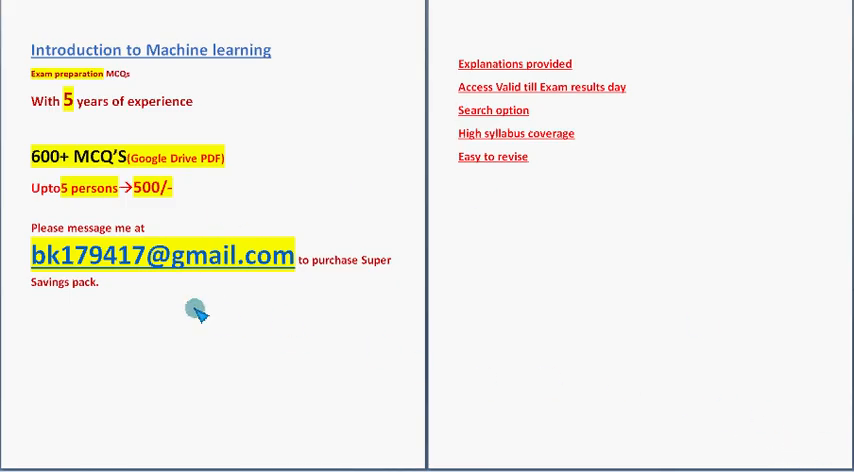